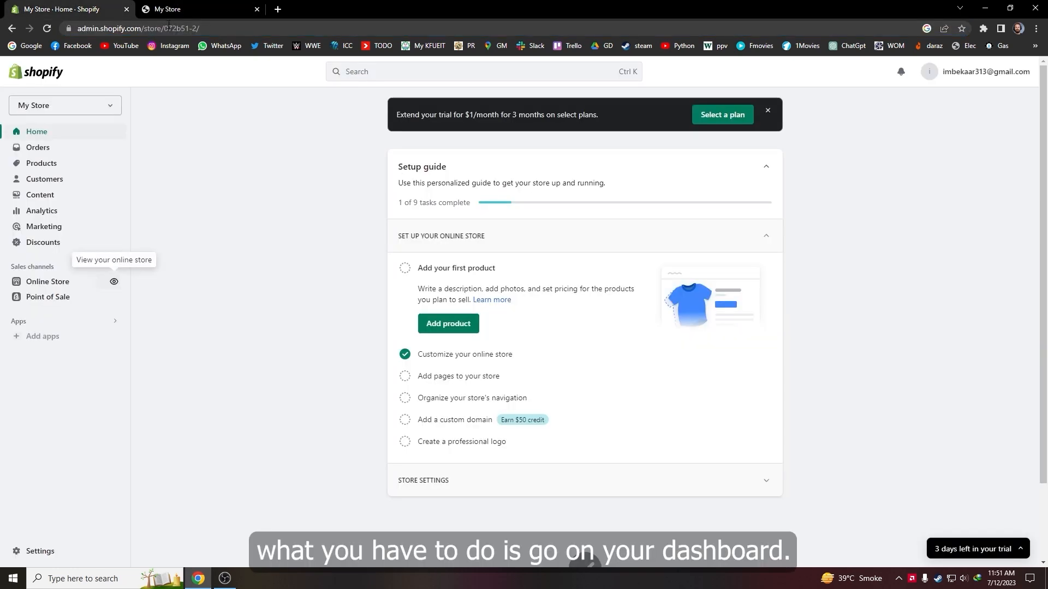
mouse_move(109, 533)
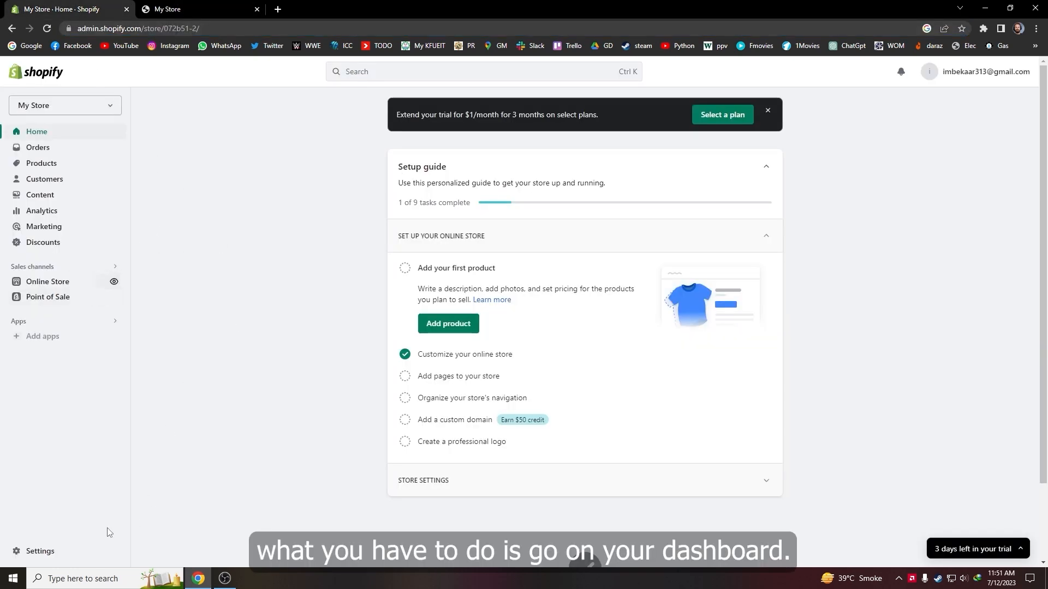
- Reach the Domains settings page listing 072b51-2.myshopify.com as the store's primary domain
left_click(39, 550)
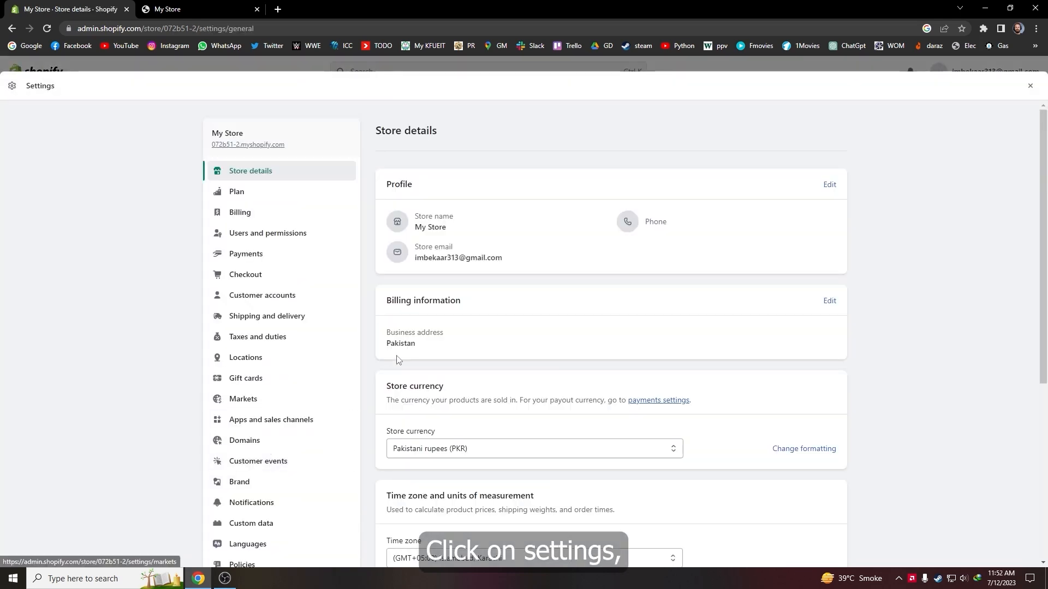
scroll("down", 3)
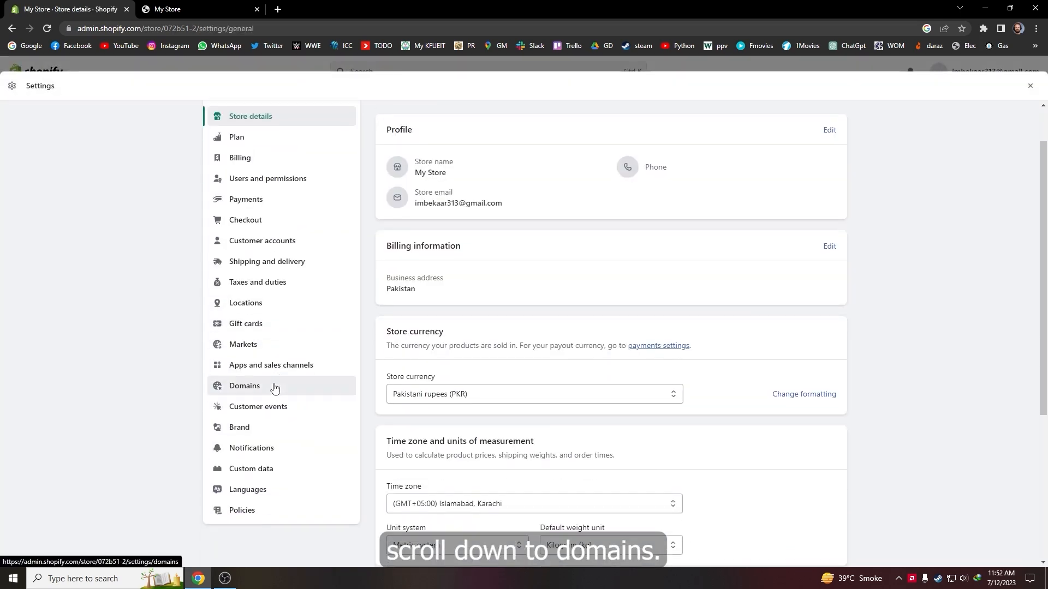
left_click(245, 386)
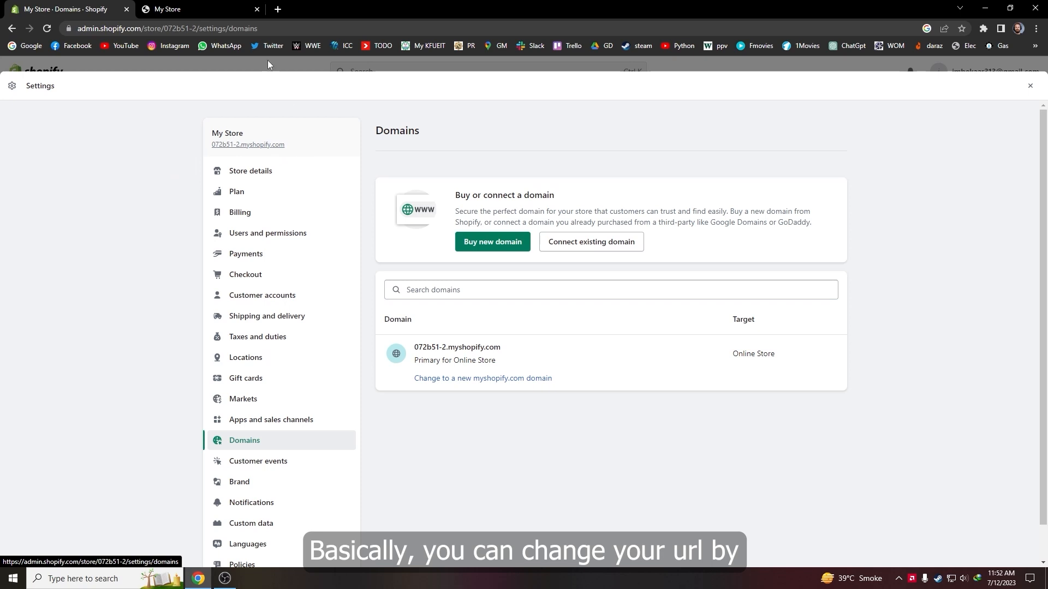
mouse_move(236, 158)
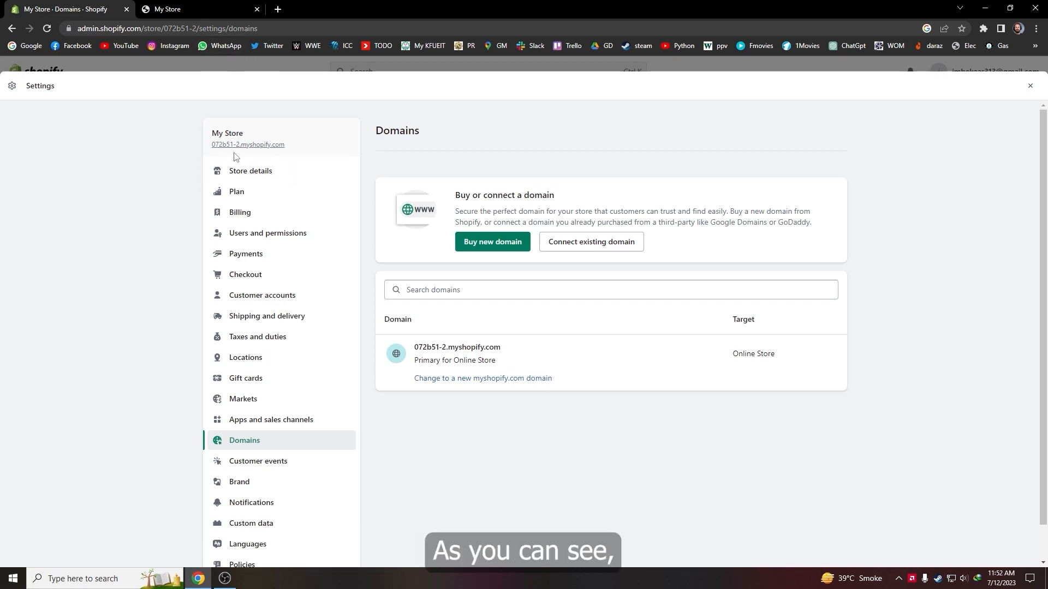
double_click(248, 144)
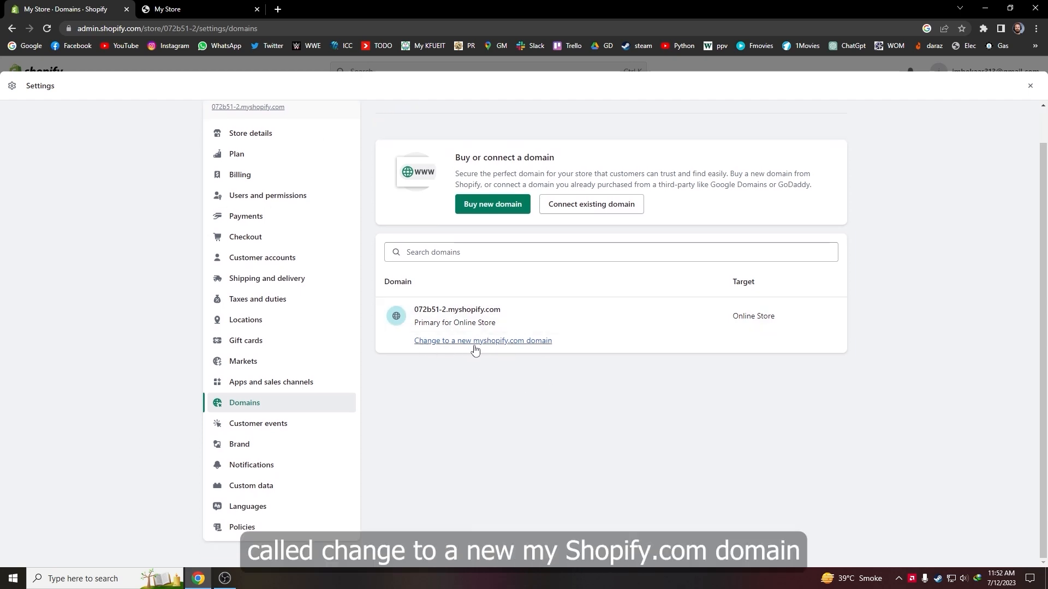
mouse_move(533, 347)
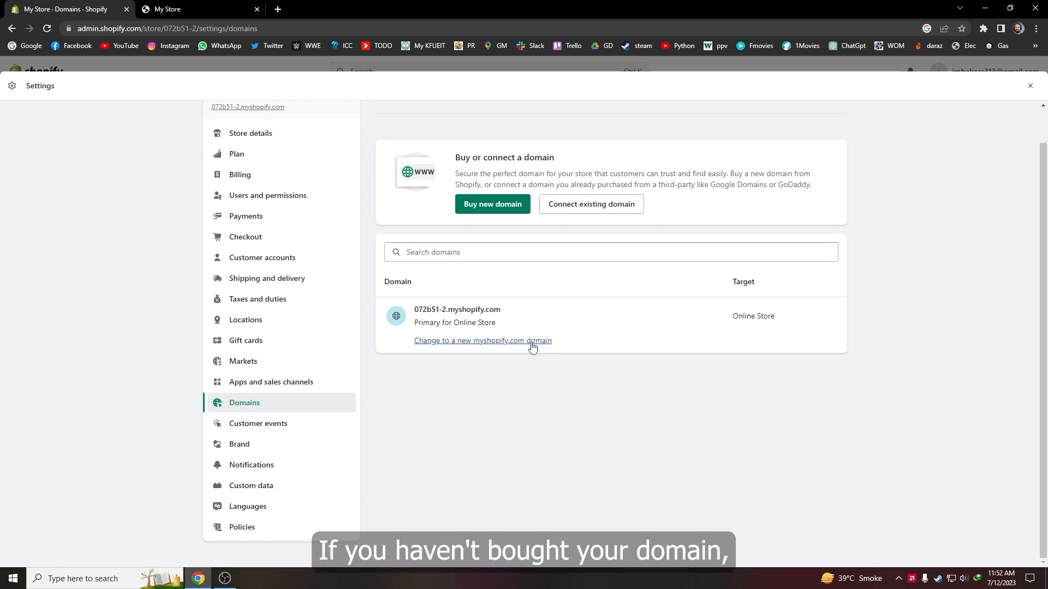
mouse_move(520, 350)
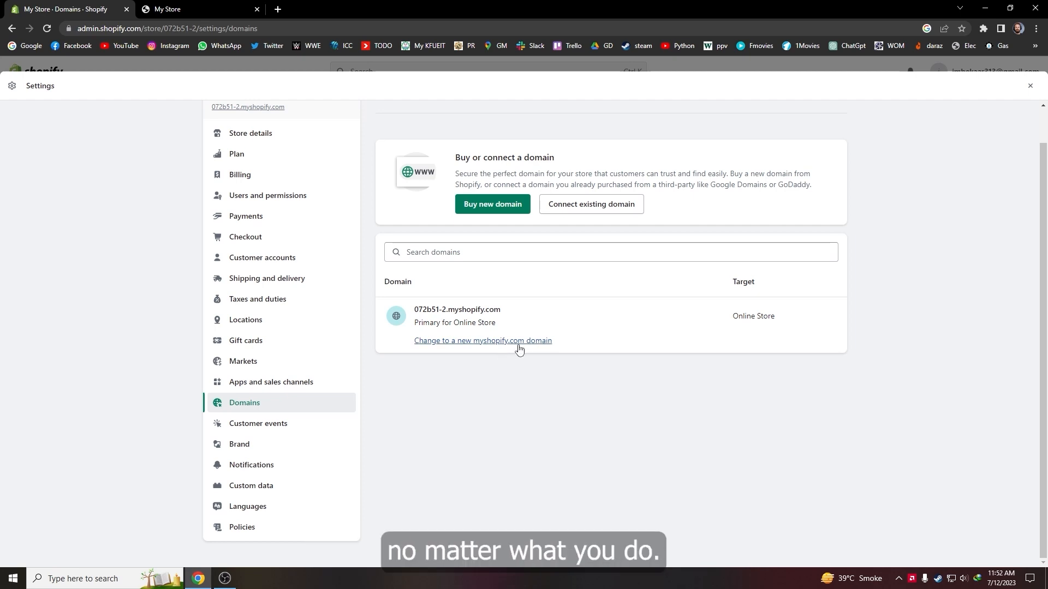
- Add freestuff34.myshopify.com as the new primary domain, with 072b51-2.myshopify.com redirecting to it
left_click(482, 341)
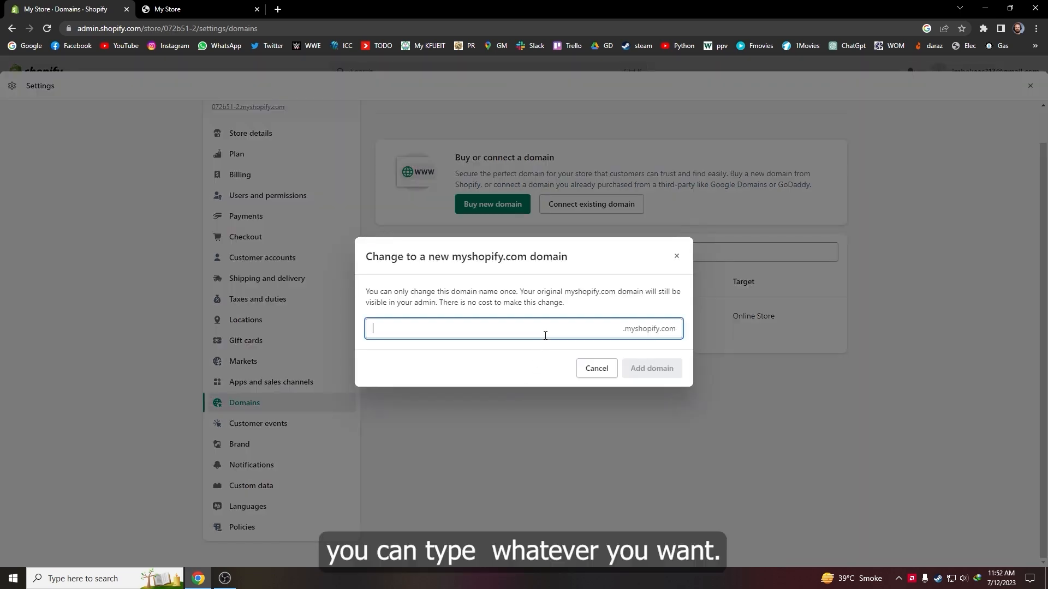
type("freestuff34")
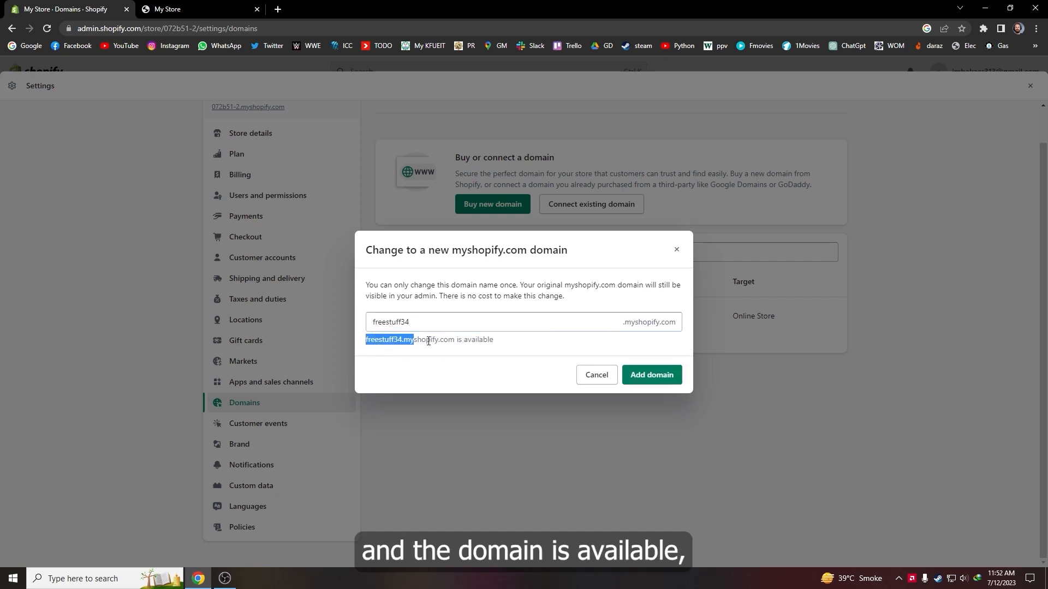
mouse_move(682, 355)
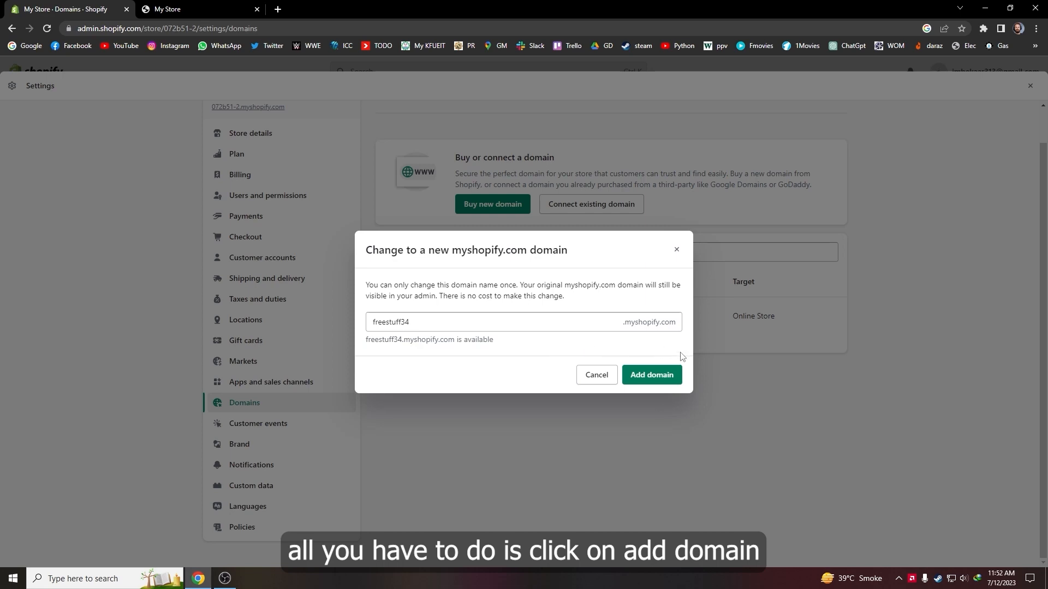
left_click(651, 375)
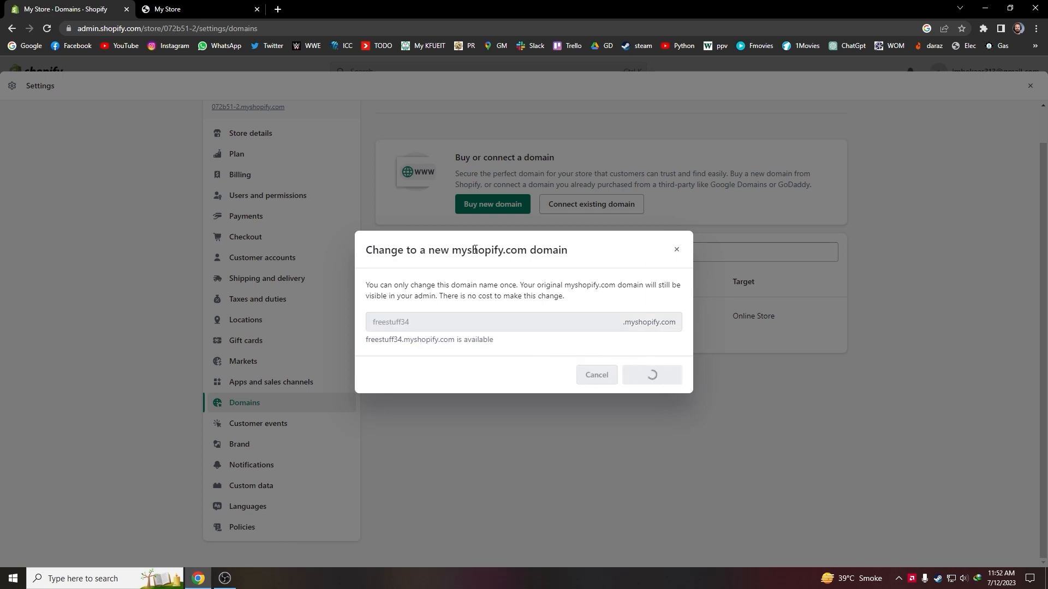
left_click(651, 375)
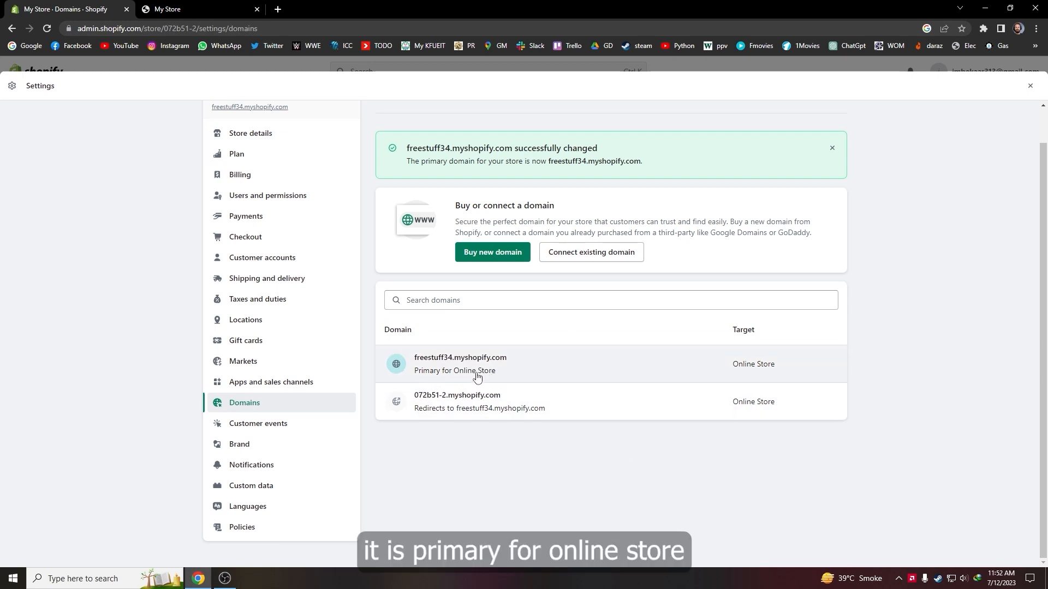
left_click(832, 147)
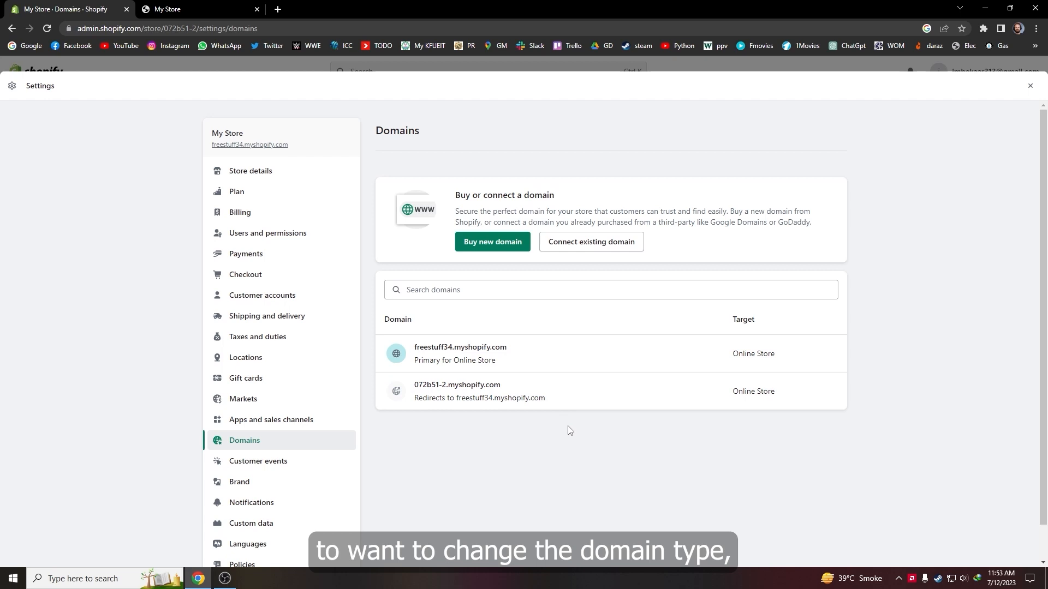
- Change 072b51-2.myshopify.com's domain type from redirecting to primary and return to the domains list
left_click(458, 391)
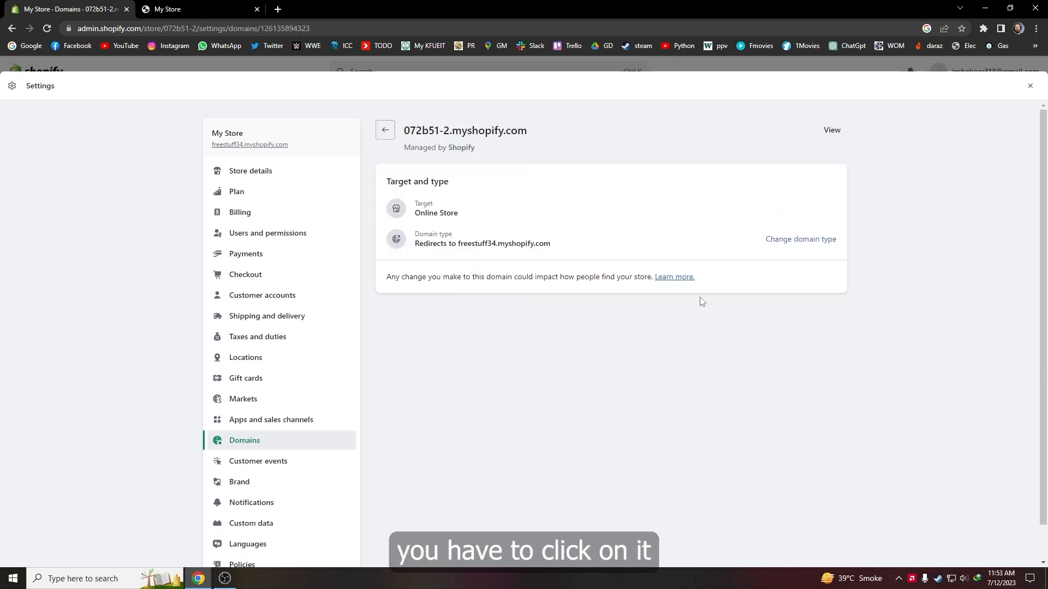
left_click(800, 239)
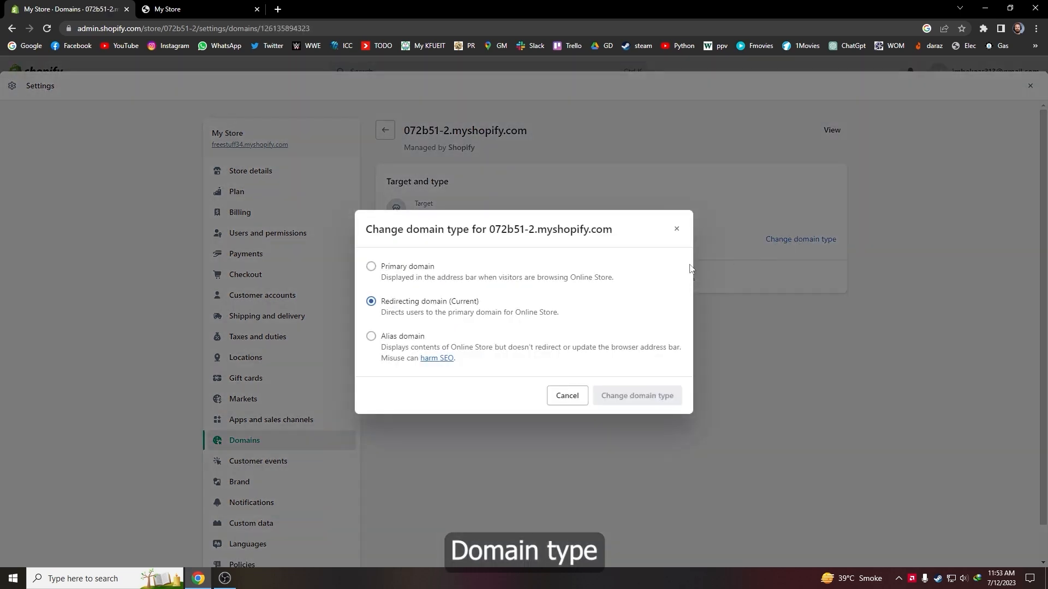
mouse_move(369, 288)
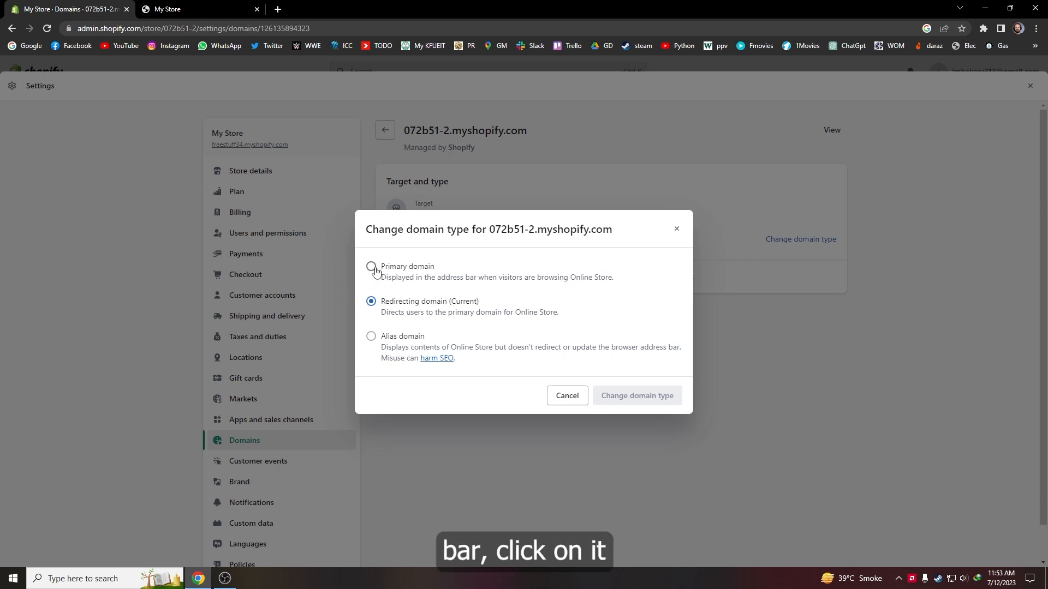
left_click(635, 395)
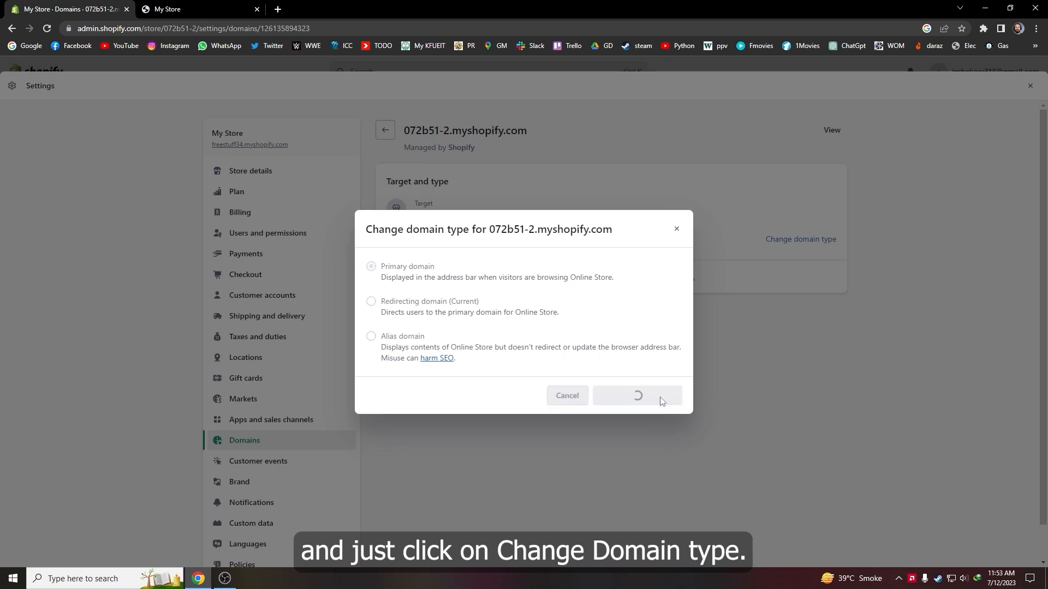
left_click(635, 395)
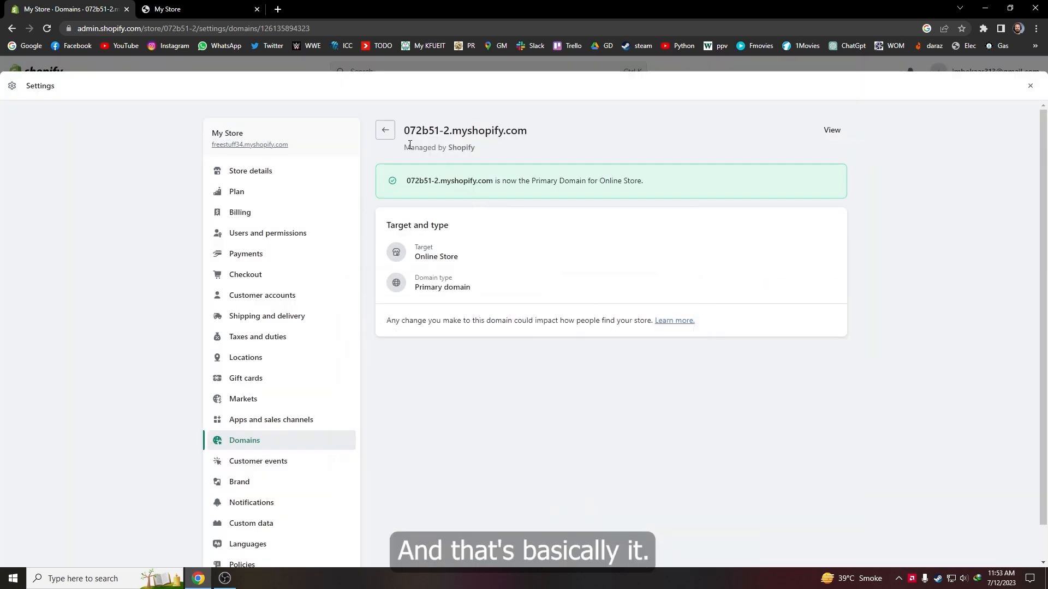
left_click(385, 129)
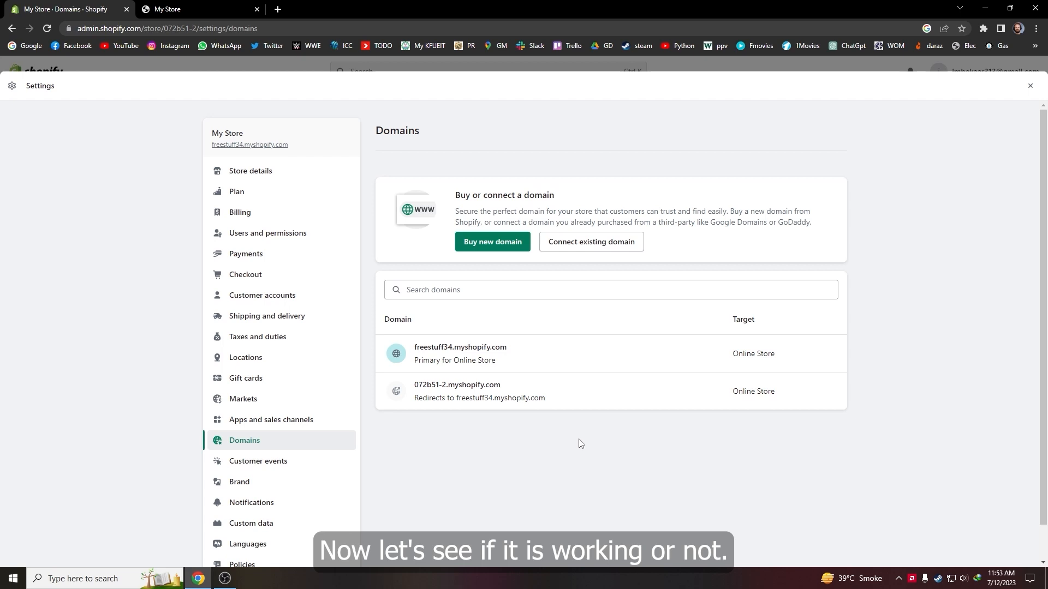
mouse_move(321, 151)
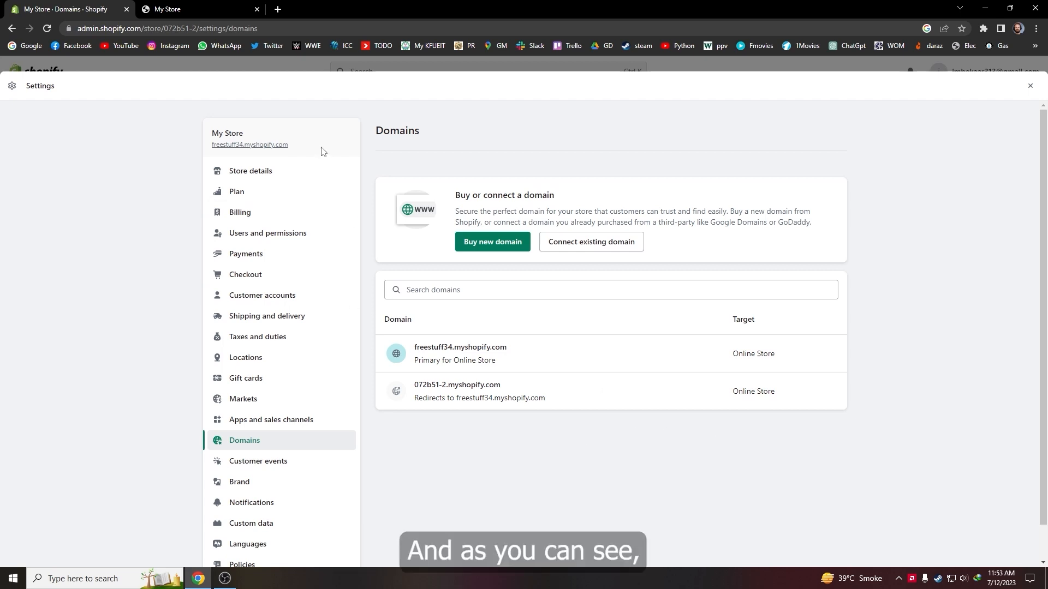
mouse_move(243, 156)
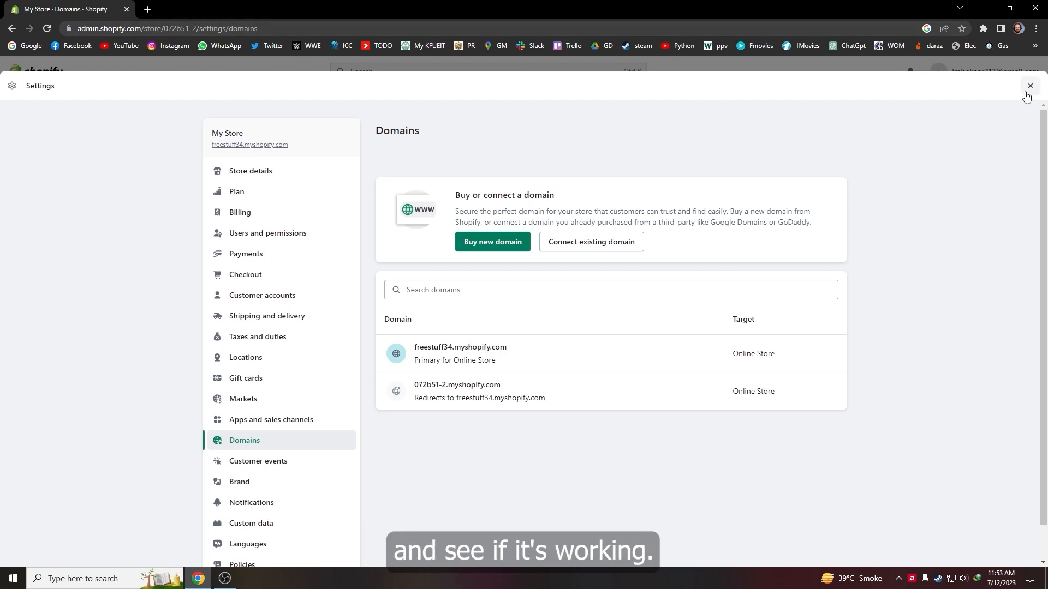
- View the live storefront showing the Opening soon page at freestuff34.myshopify.com
left_click(1029, 85)
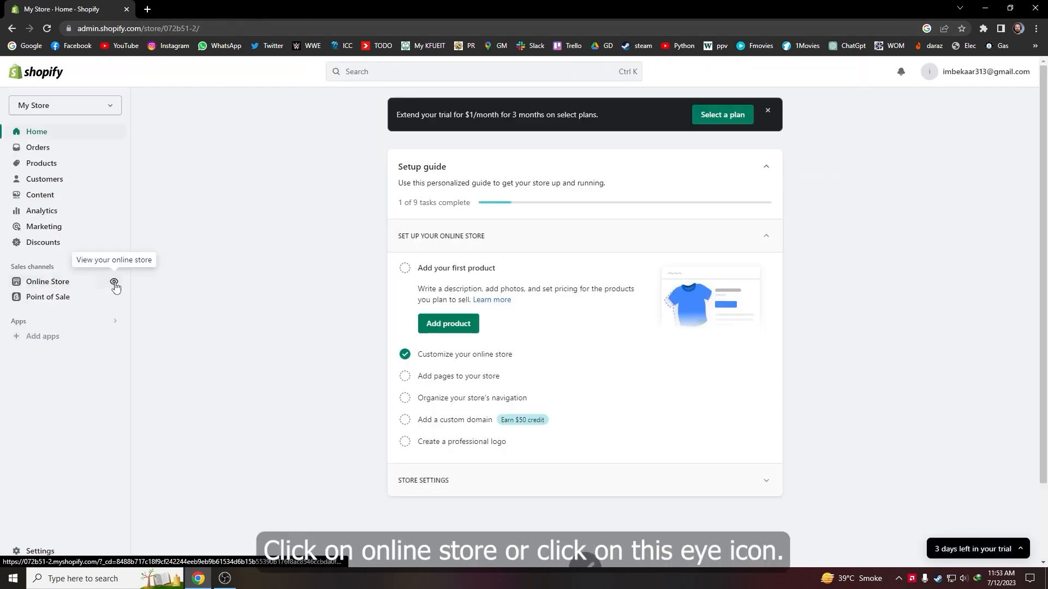
left_click(113, 281)
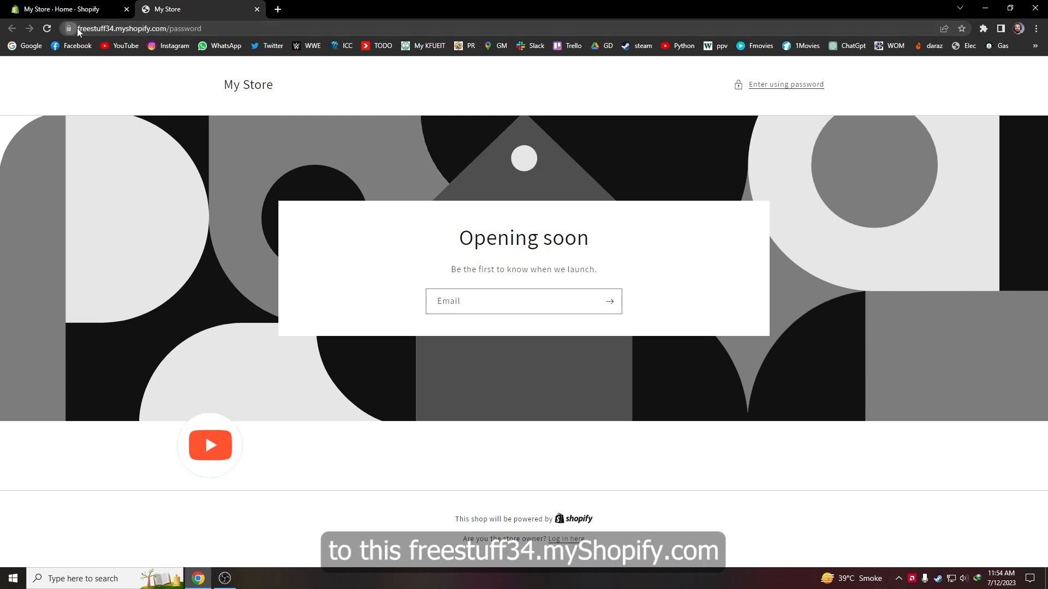
left_click(151, 28)
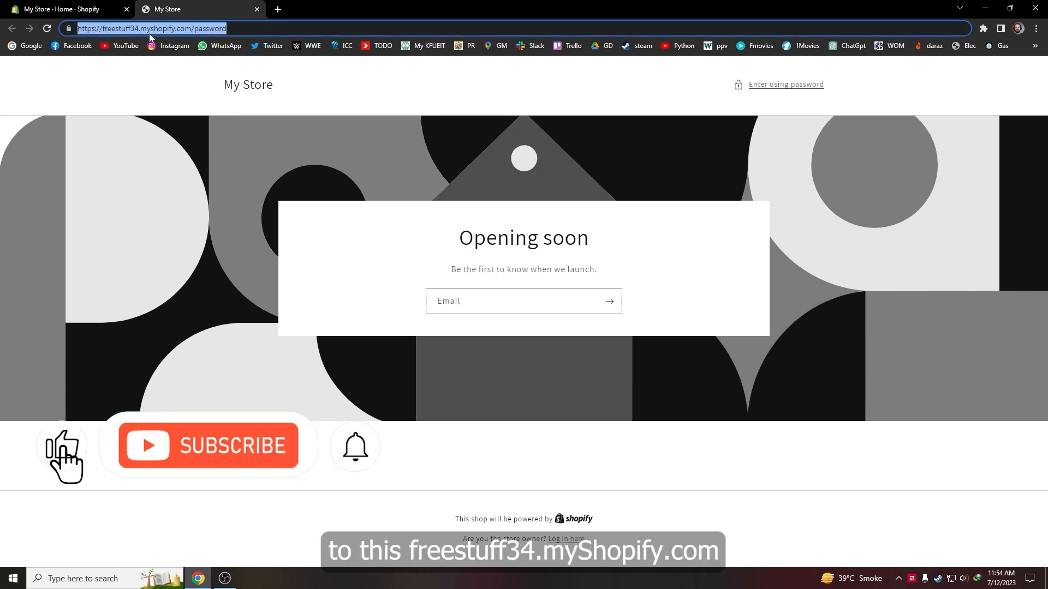